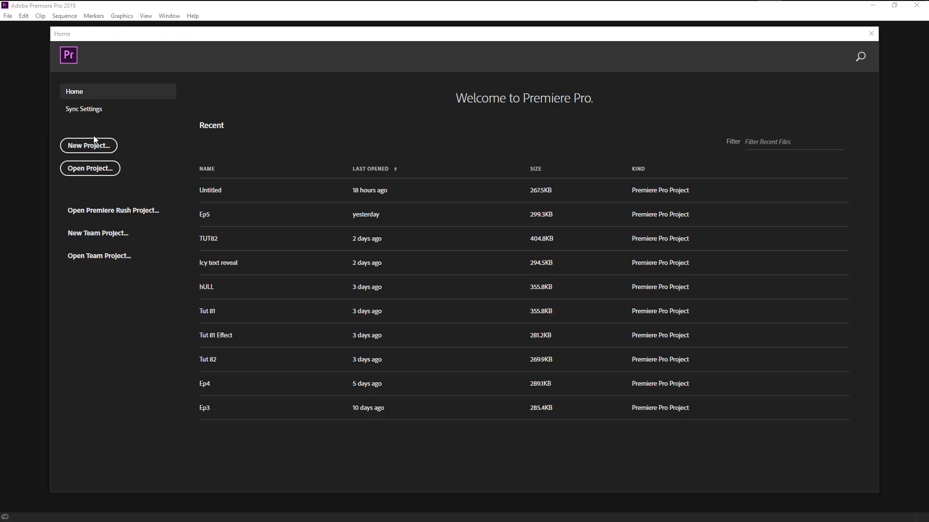
pyautogui.moveTo(89, 145)
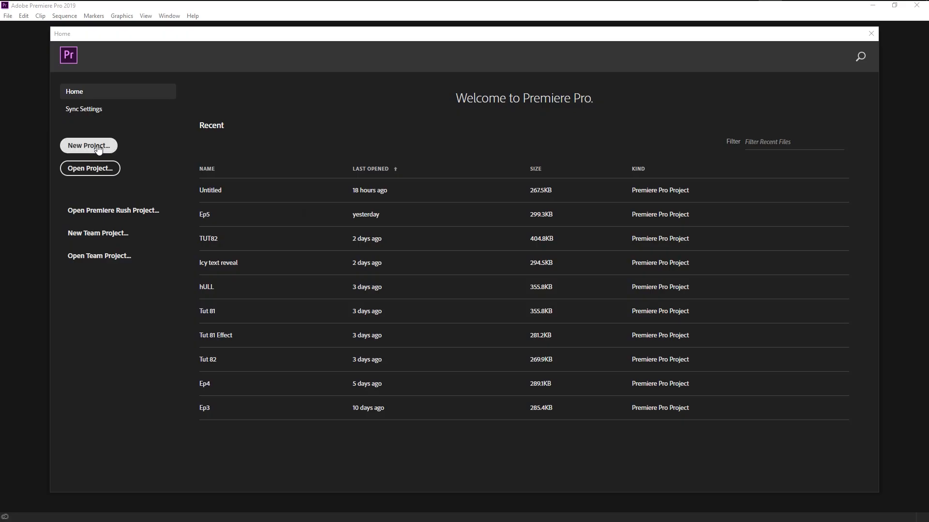
# Create the 'Audio voice change' project with interview.mp3 placed on an interview sequence
pyautogui.click(88, 146)
pyautogui.write('Audi')
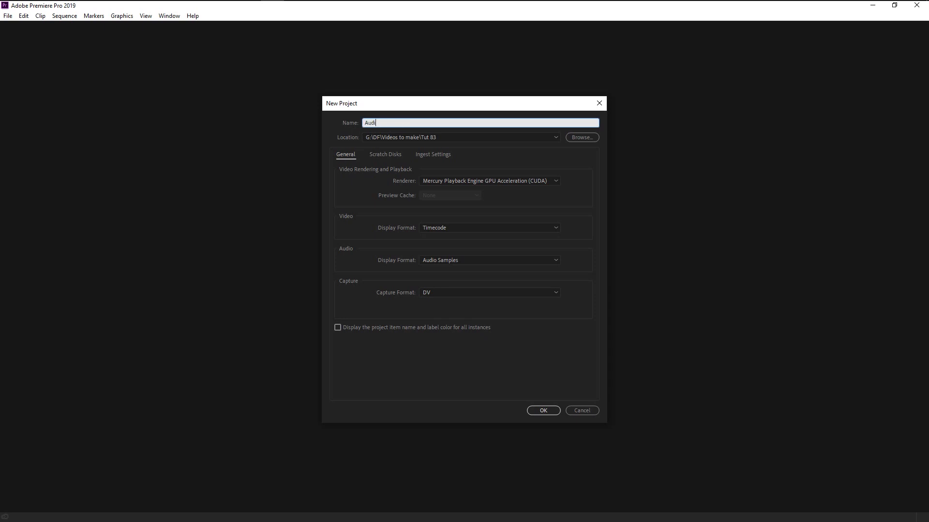
pyautogui.click(542, 411)
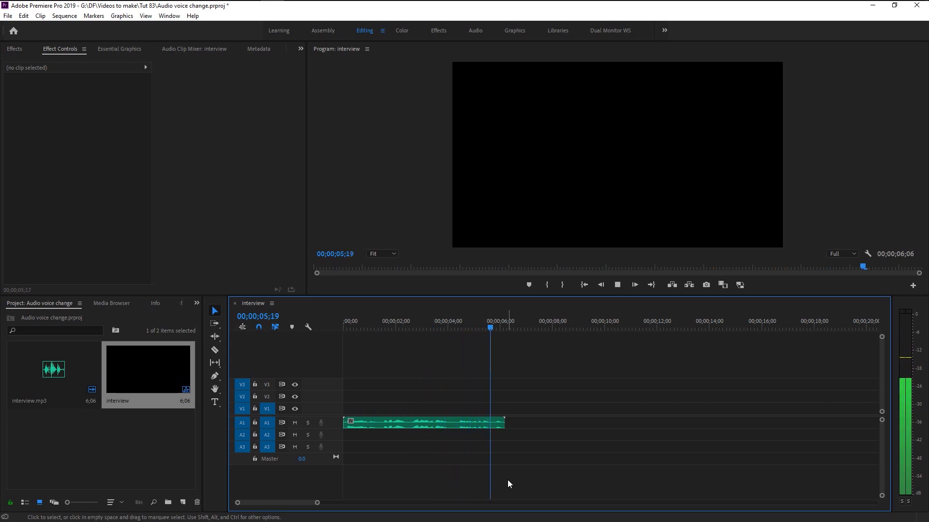
pyautogui.click(616, 285)
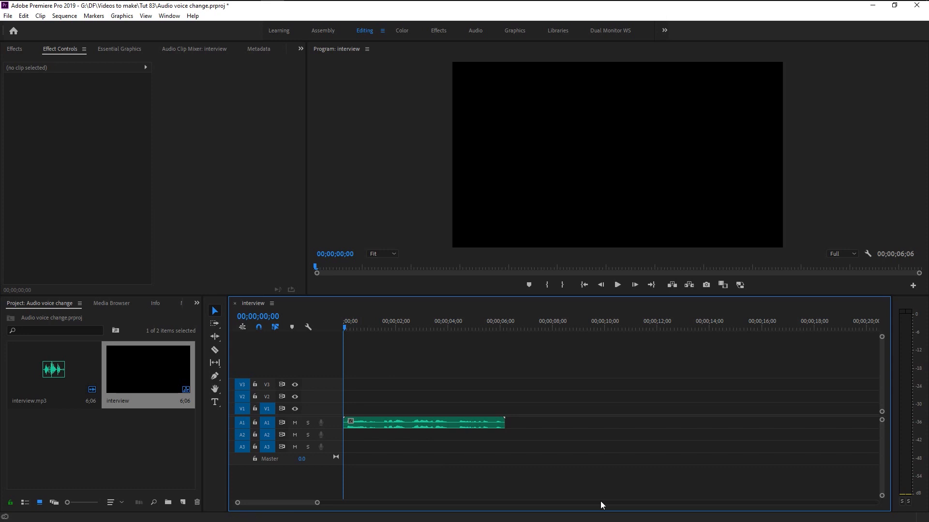
pyautogui.click(616, 285)
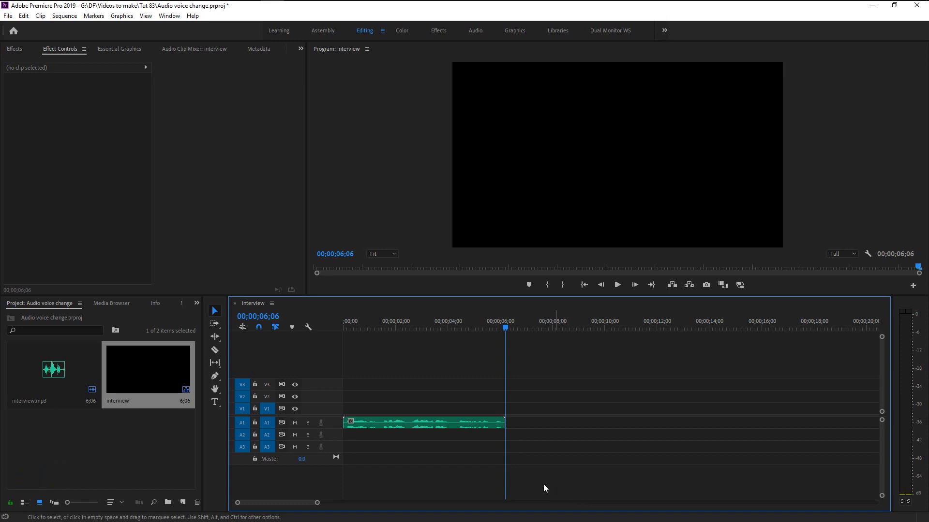
pyautogui.moveTo(26, 69)
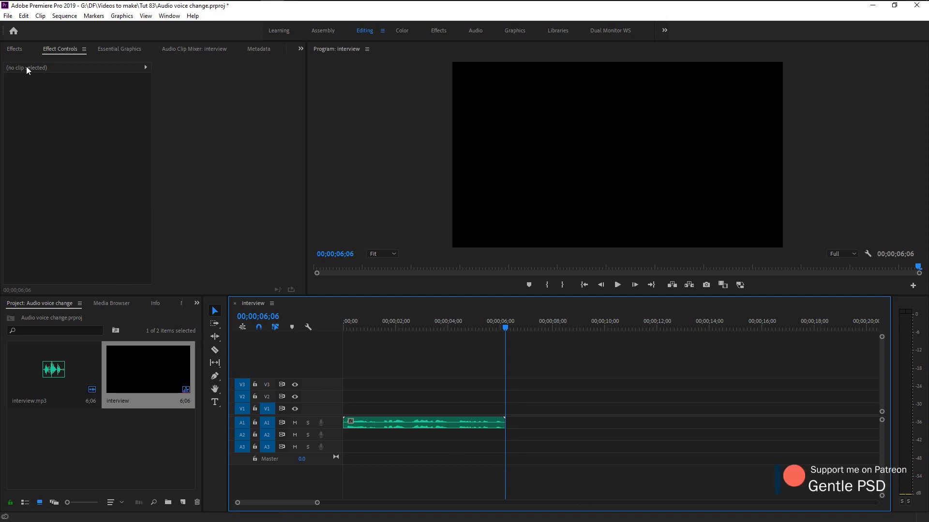
# Search 'pitch' in Effects, apply Pitch Shifter to the interview clip, and play it
pyautogui.click(14, 48)
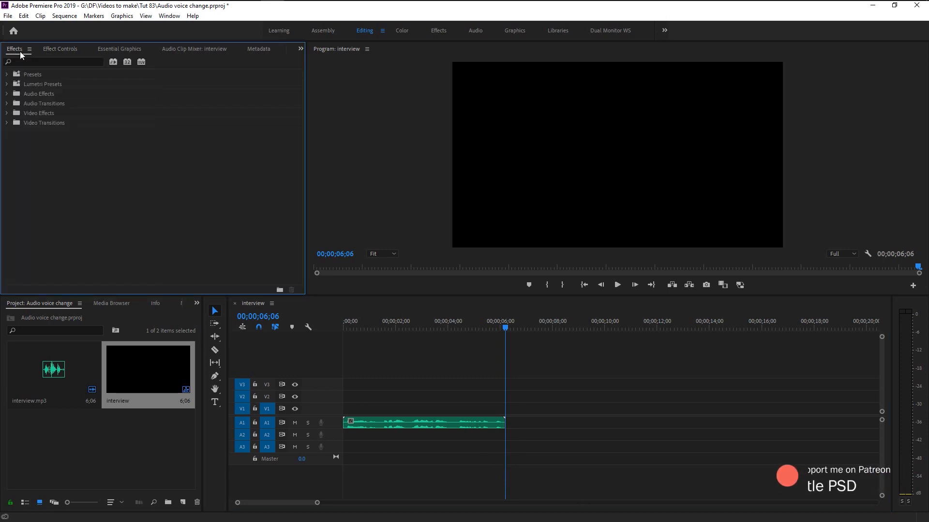
pyautogui.click(54, 62)
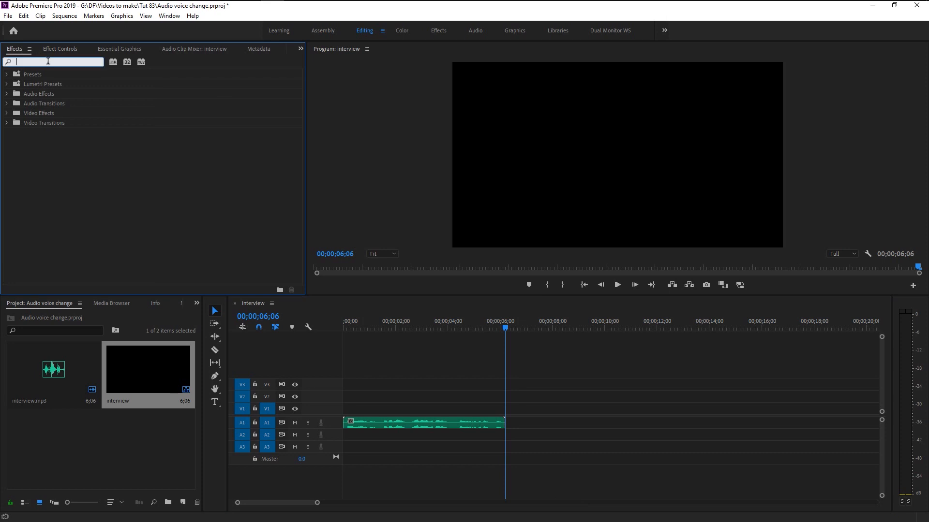
pyautogui.write('pit')
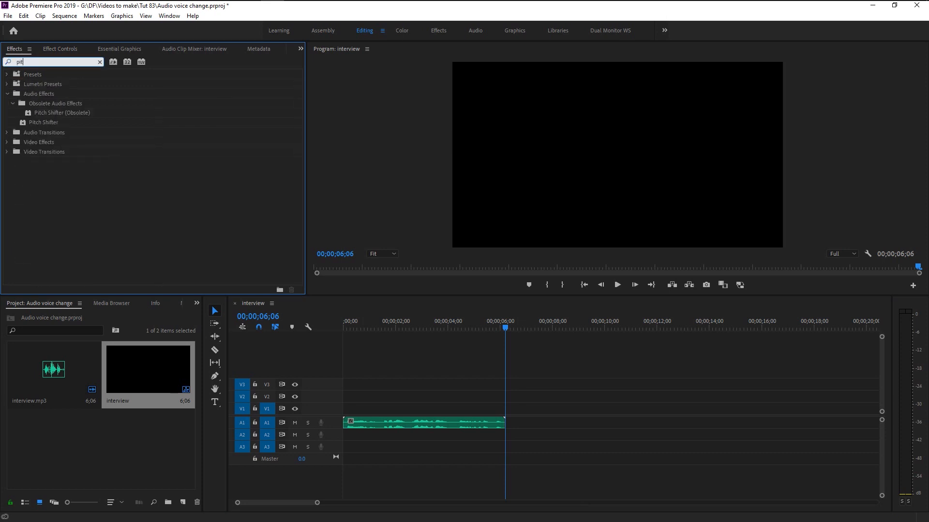
pyautogui.write('ch')
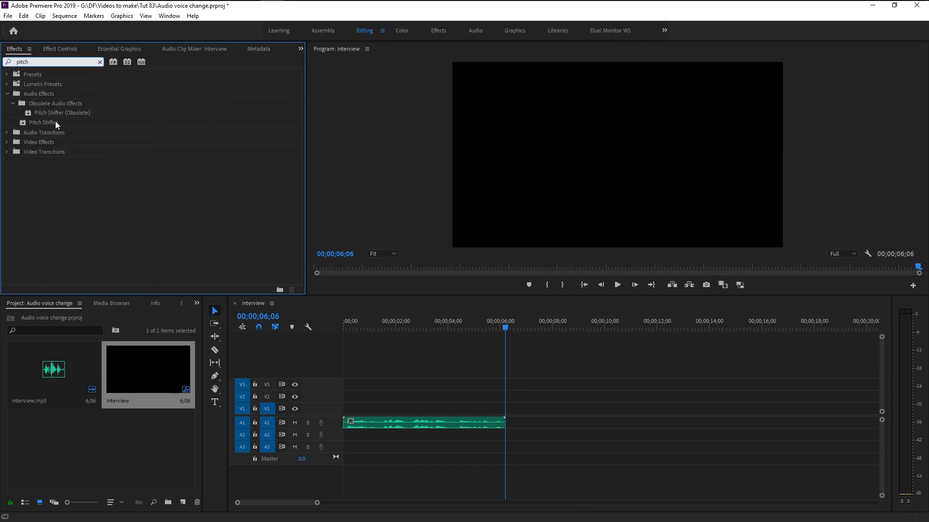
pyautogui.click(42, 122)
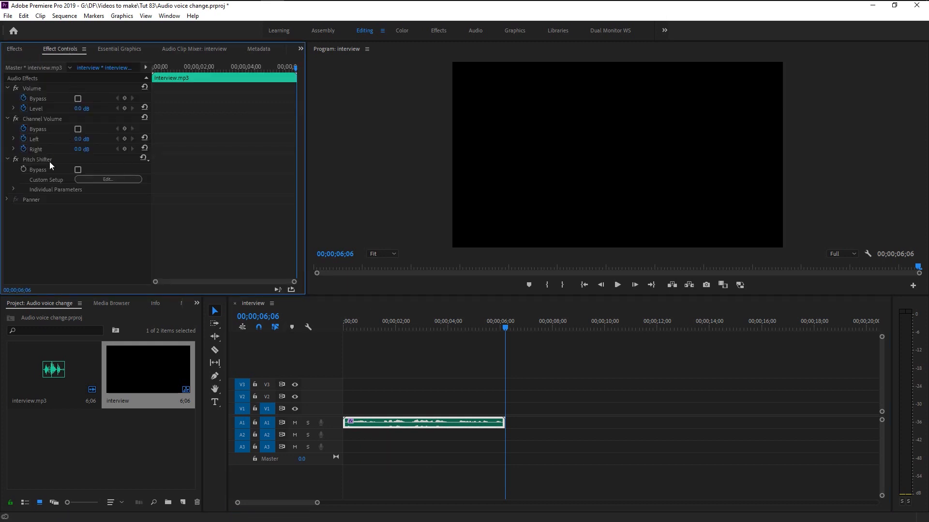
pyautogui.moveTo(198, 288)
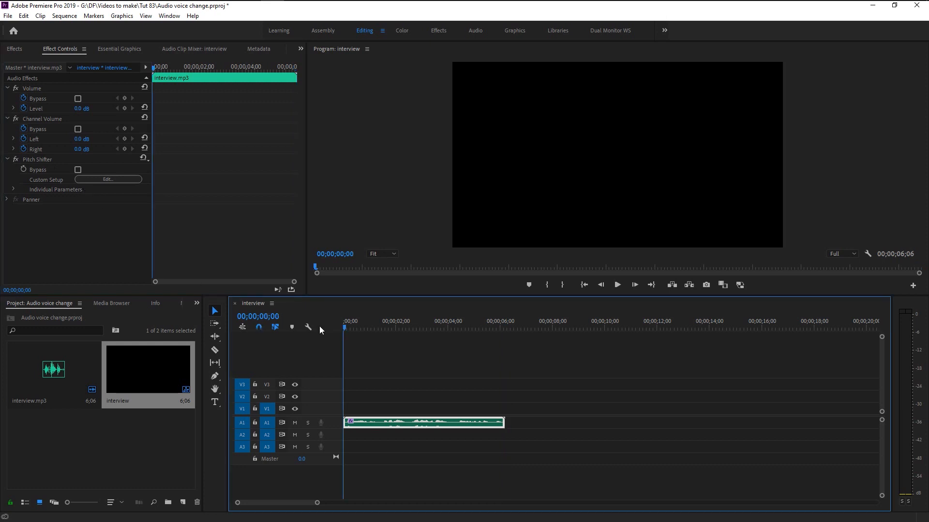
pyautogui.click(615, 285)
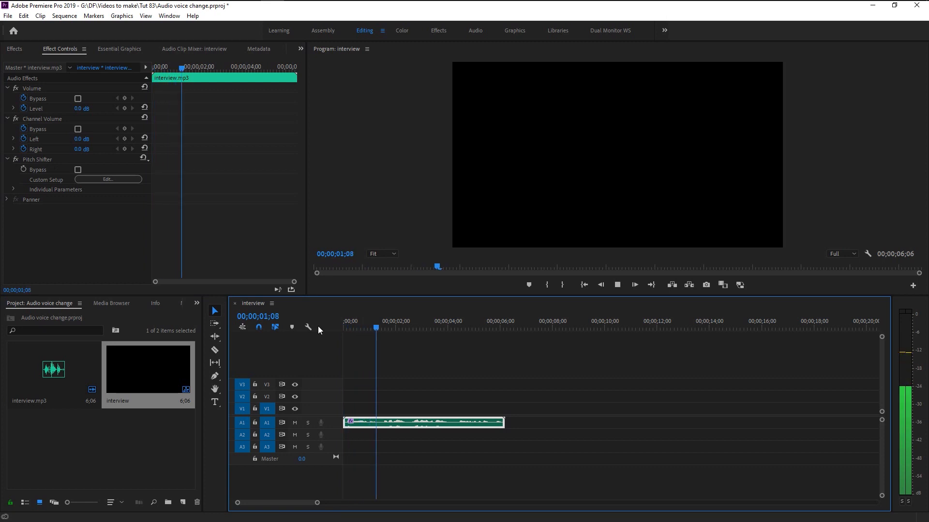
pyautogui.click(426, 321)
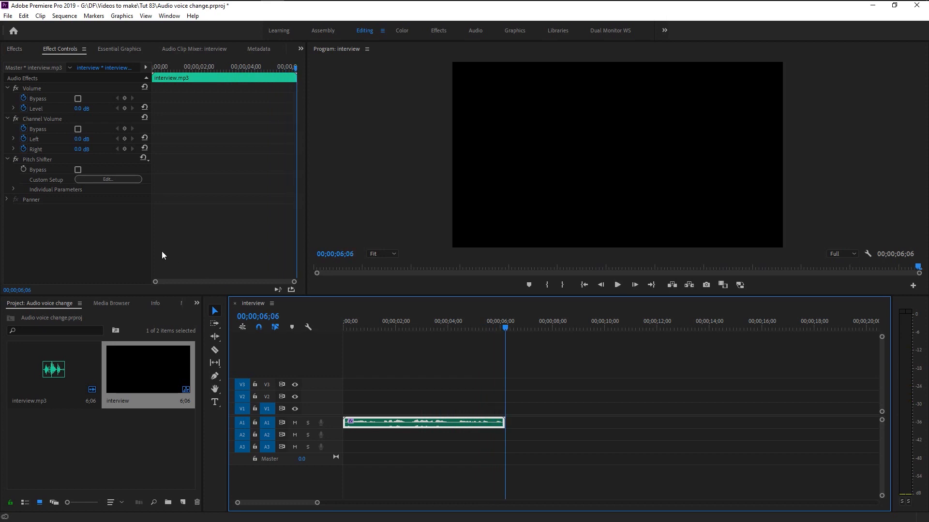
pyautogui.moveTo(144, 237)
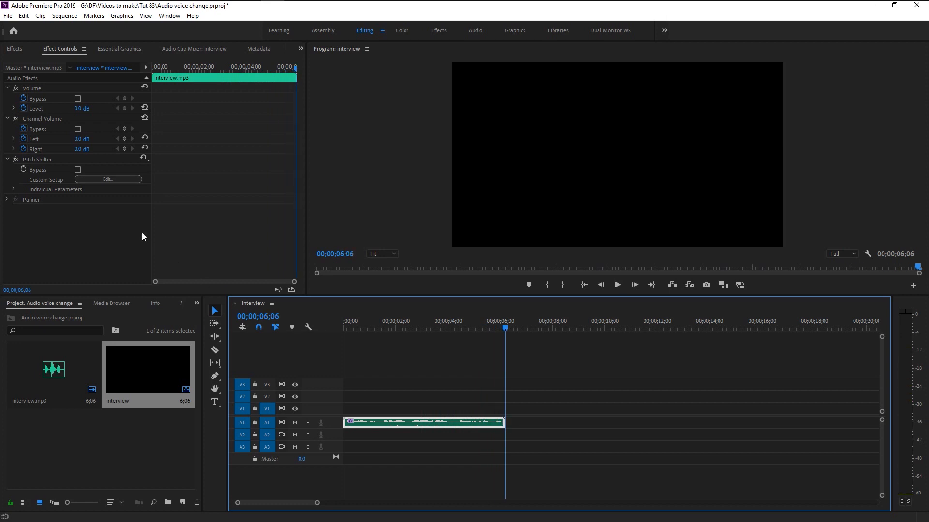
pyautogui.moveTo(126, 216)
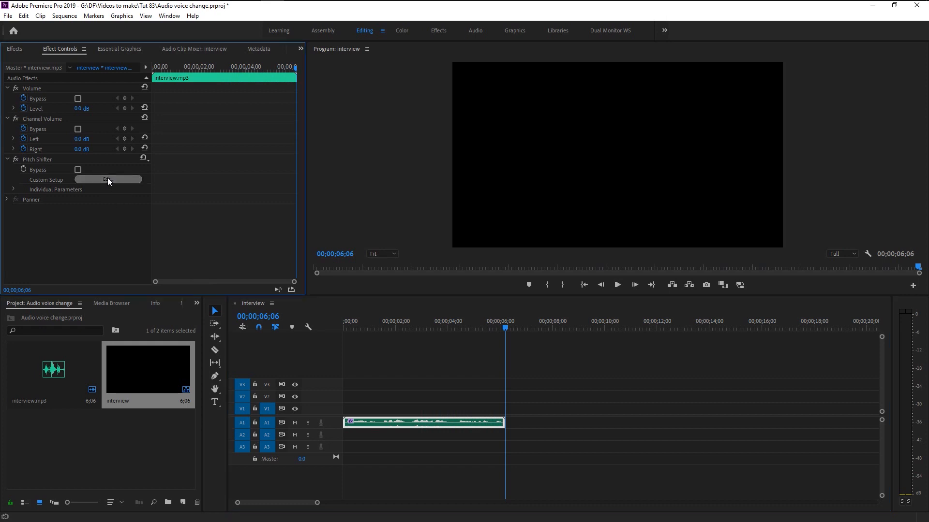
# Set Pitch Shifter Semi-tones to -5 in its custom setup and play back the clip
pyautogui.click(108, 179)
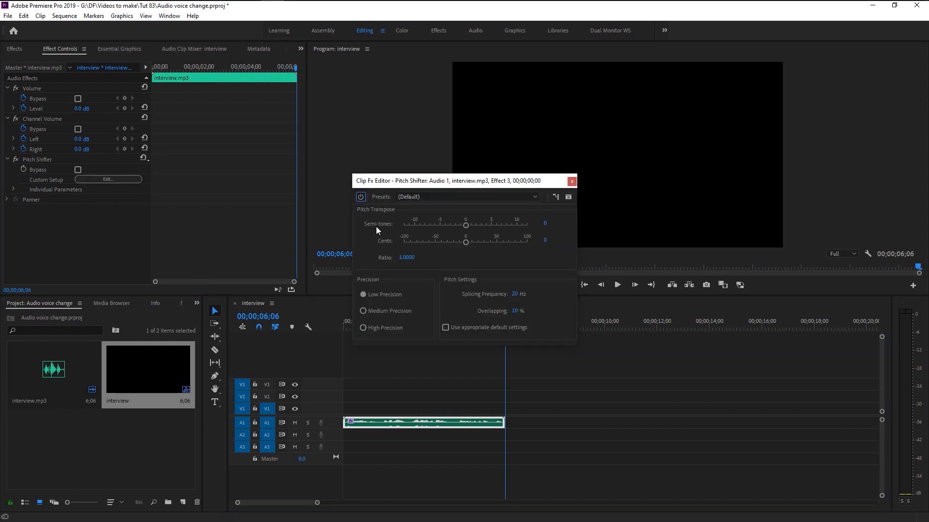
pyautogui.click(466, 197)
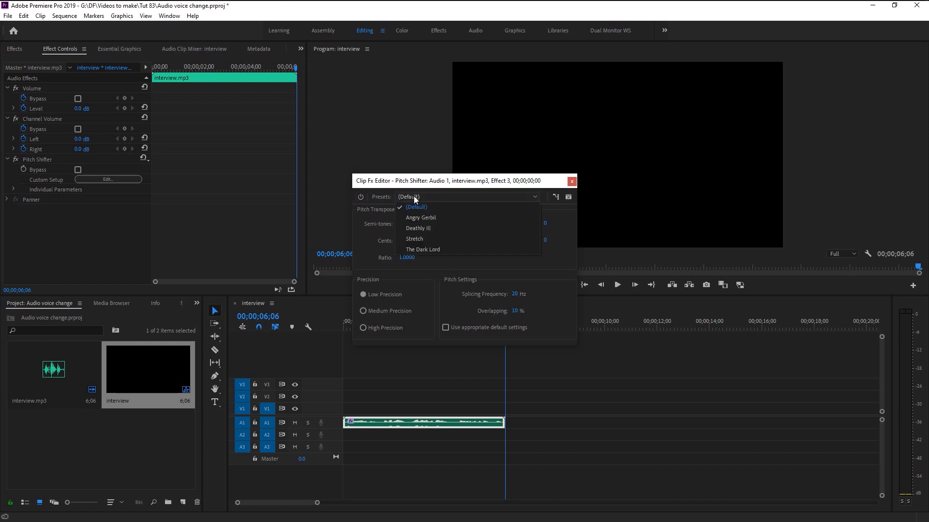
pyautogui.moveTo(420, 230)
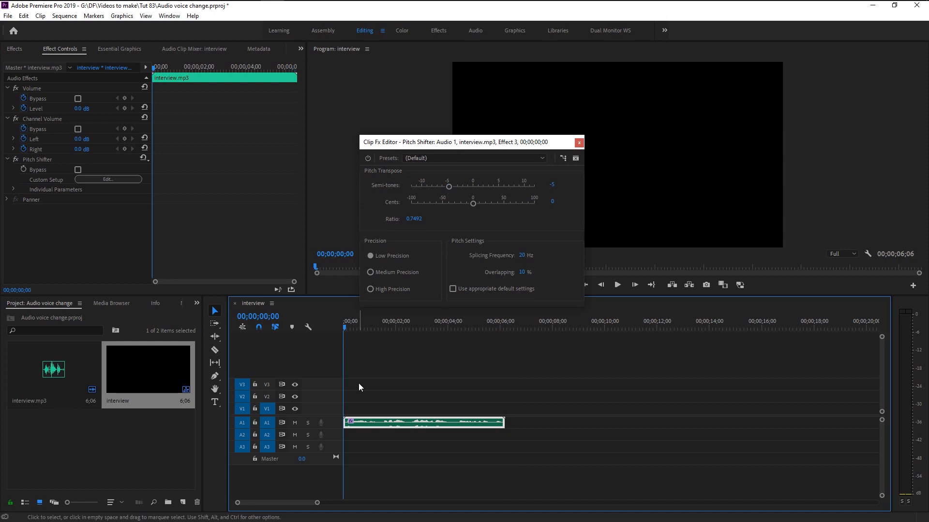
pyautogui.click(616, 285)
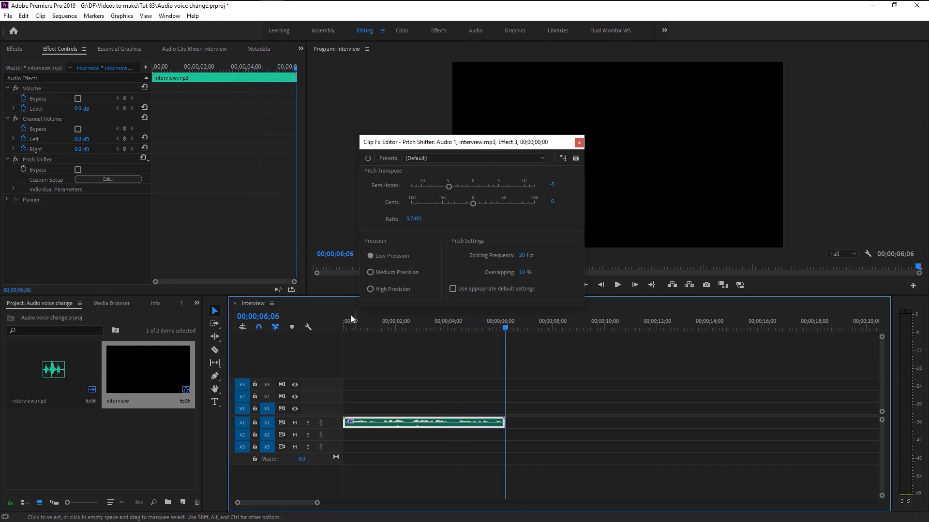
pyautogui.moveTo(422, 192)
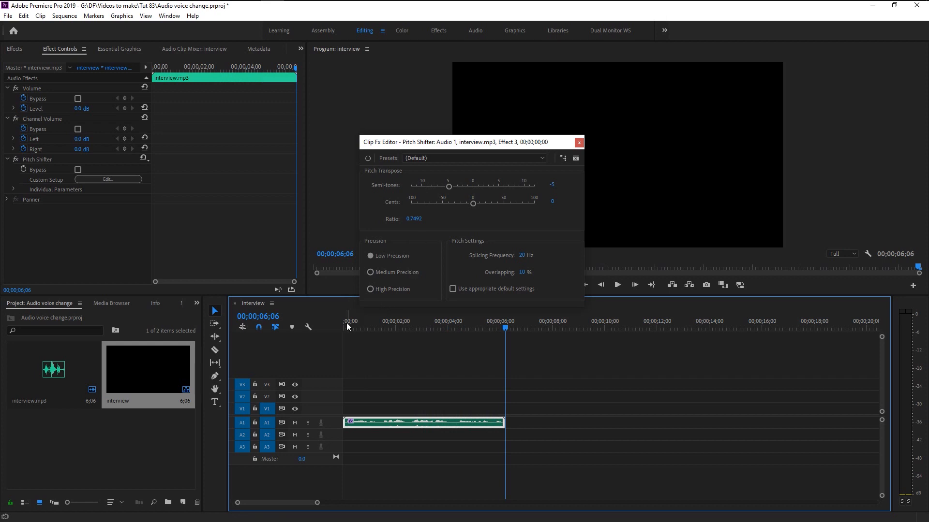
# Test other Pitch Shifter pitches with high precision, then revert to 0 semitones and defaults
pyautogui.click(616, 285)
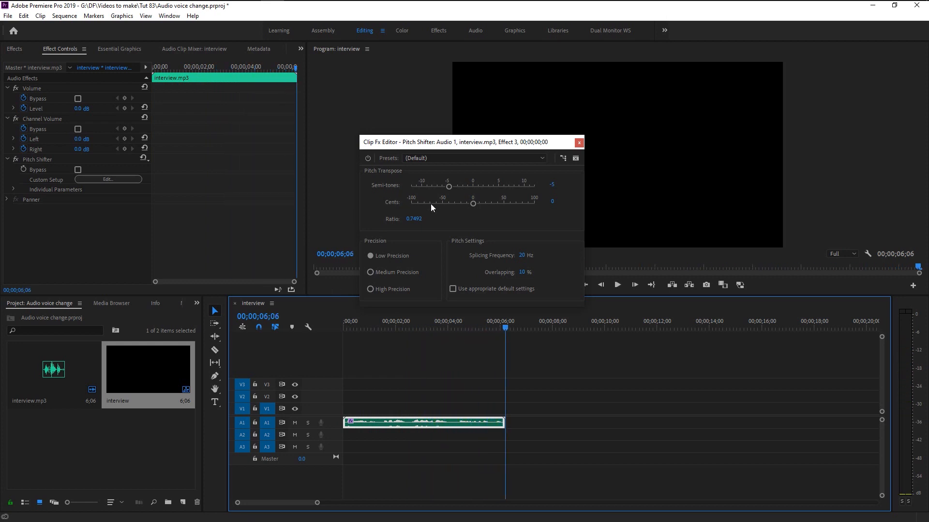
pyautogui.moveTo(474, 216)
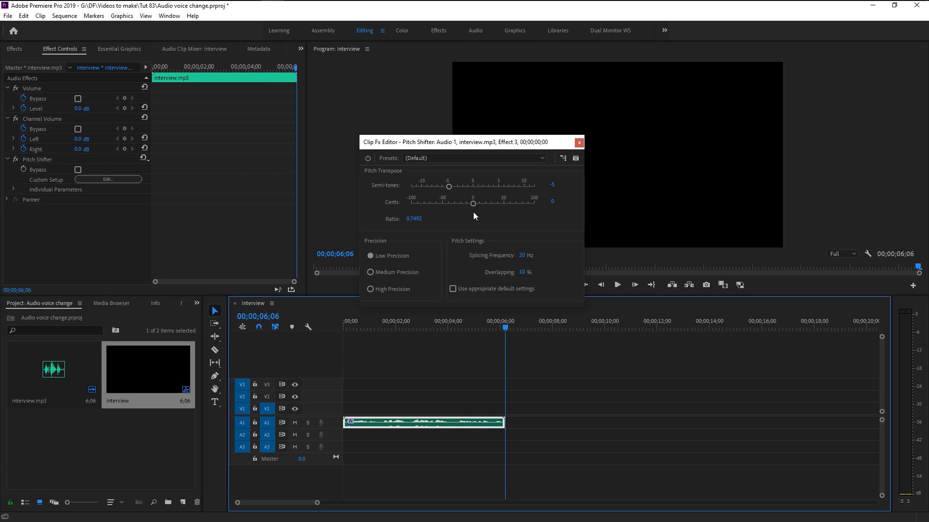
pyautogui.moveTo(554, 226)
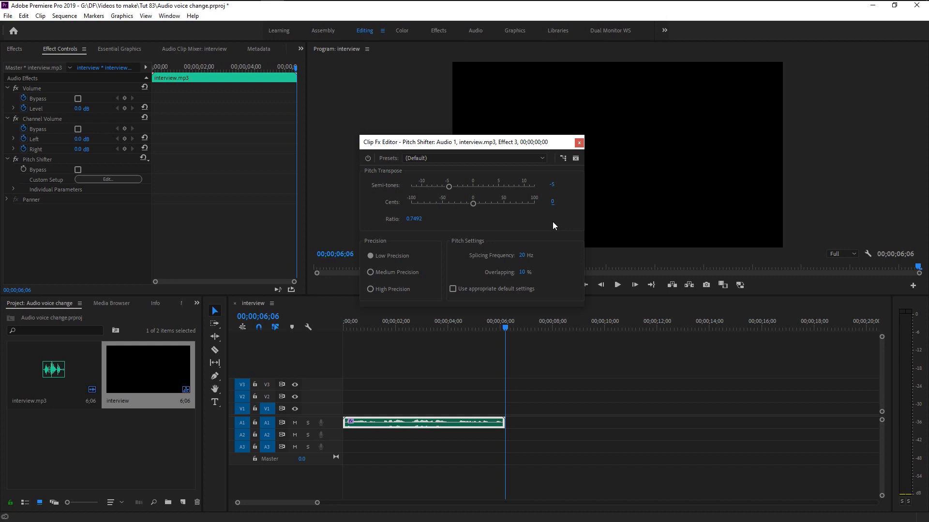
pyautogui.moveTo(458, 208)
pyautogui.write('-50')
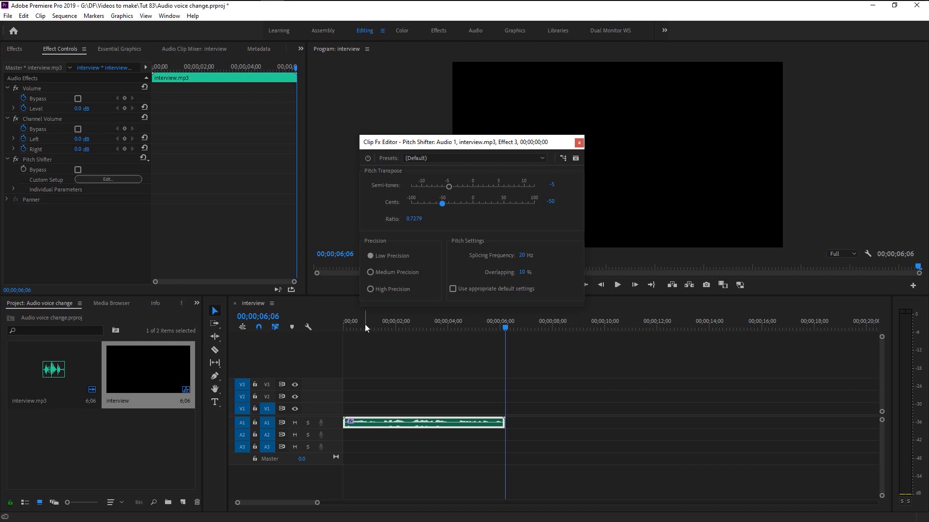
pyautogui.moveTo(383, 281)
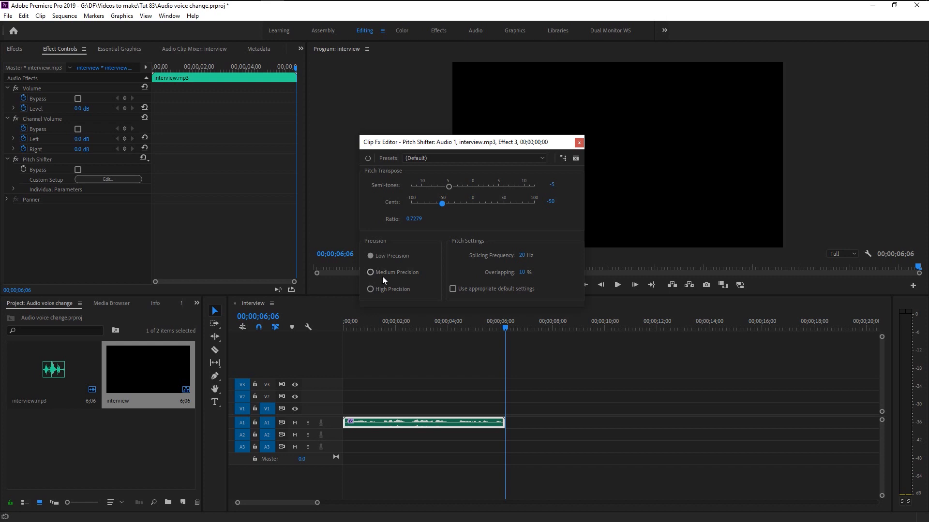
pyautogui.moveTo(390, 280)
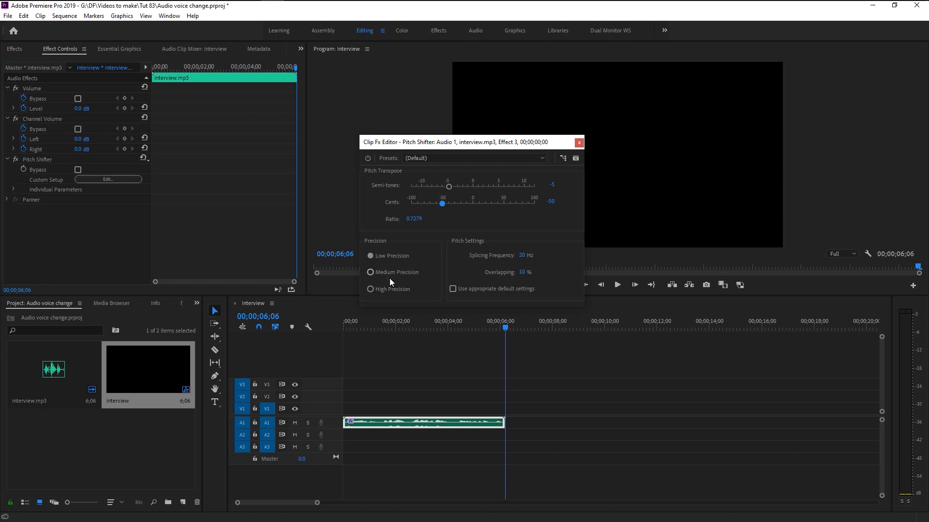
pyautogui.moveTo(395, 294)
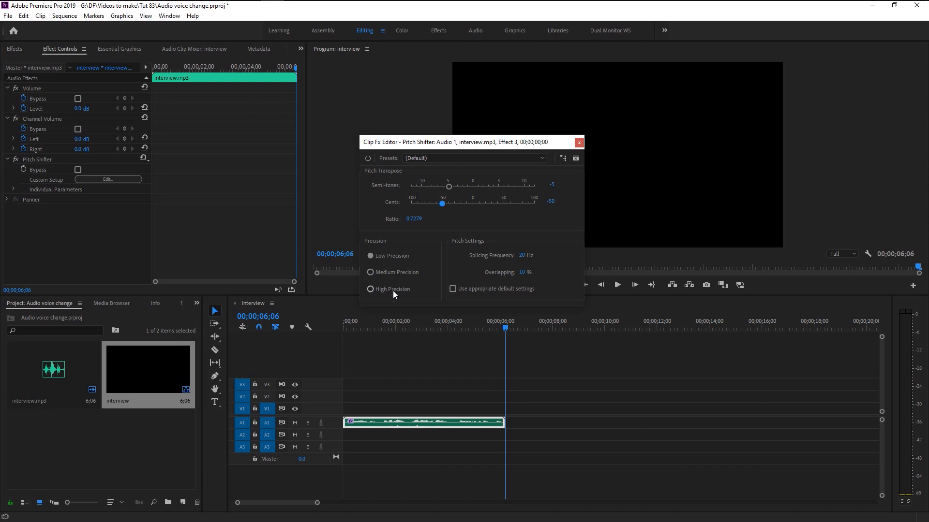
pyautogui.click(371, 289)
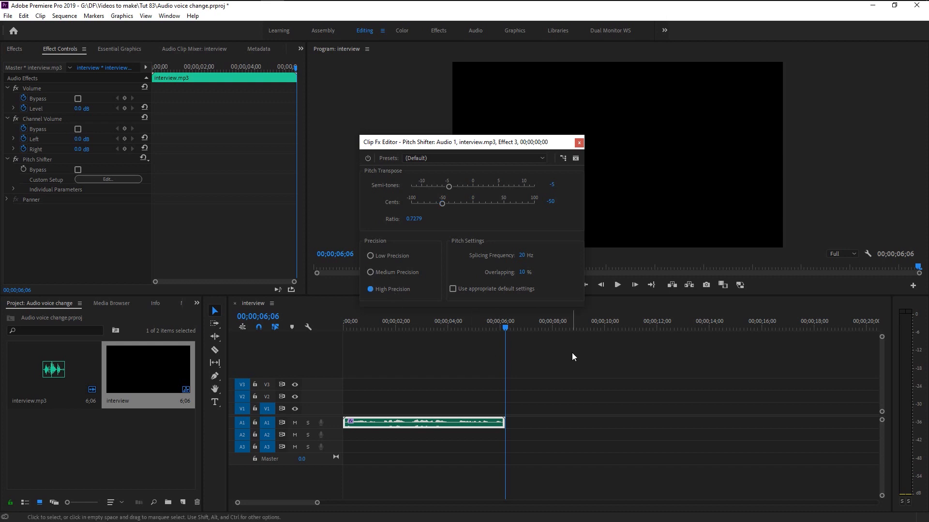
pyautogui.click(615, 284)
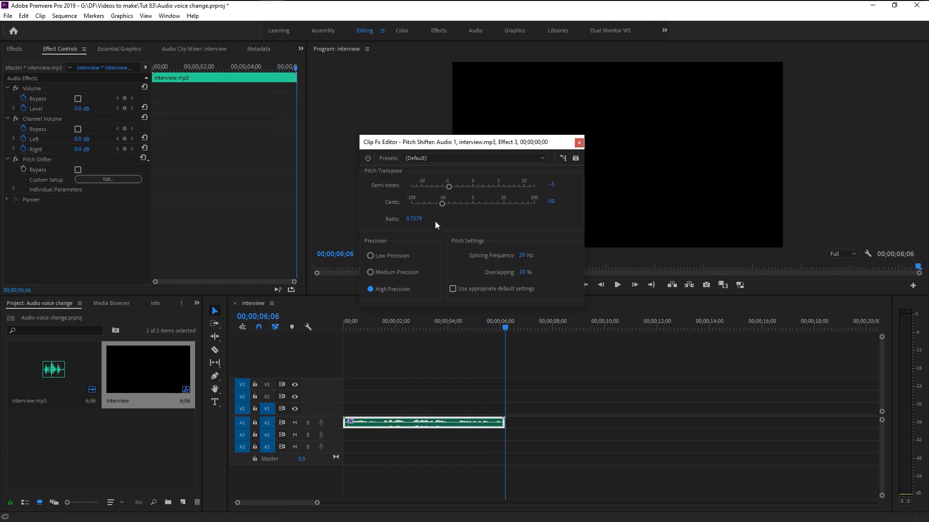
pyautogui.moveTo(422, 187)
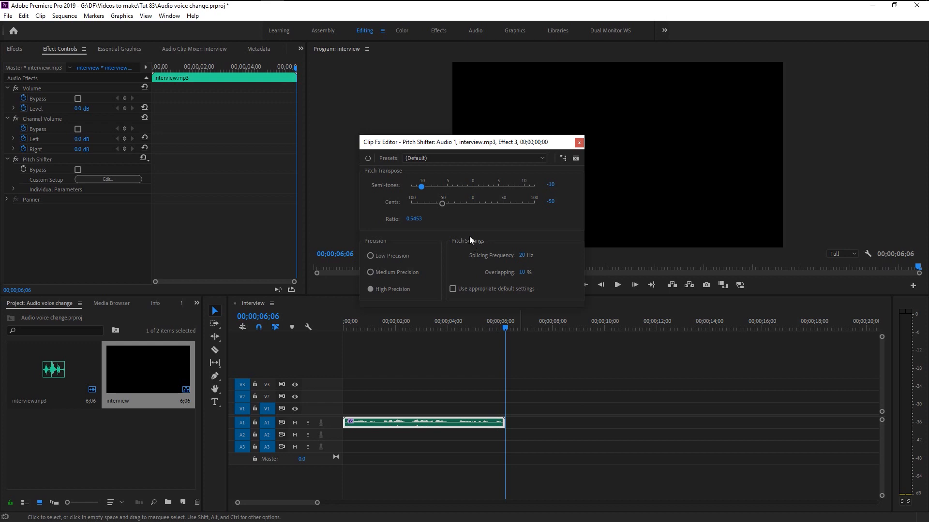
pyautogui.moveTo(500, 188)
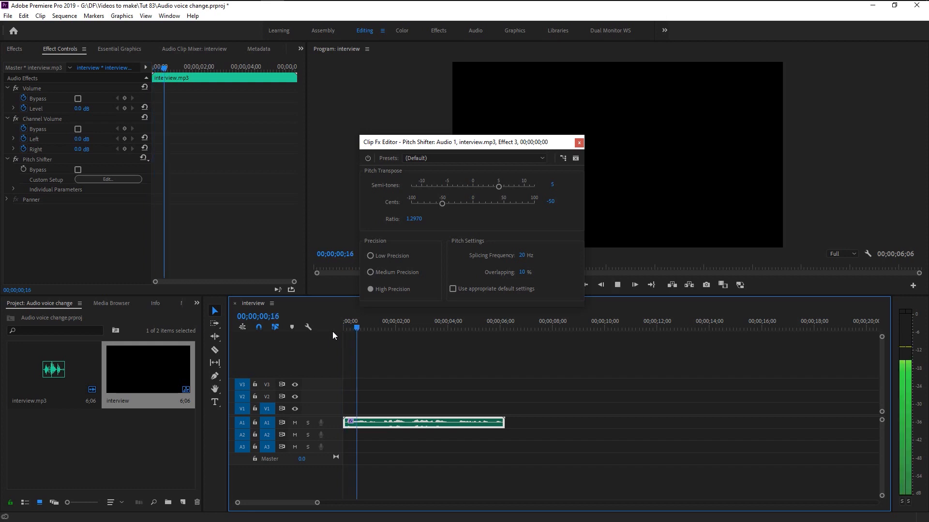
pyautogui.click(409, 321)
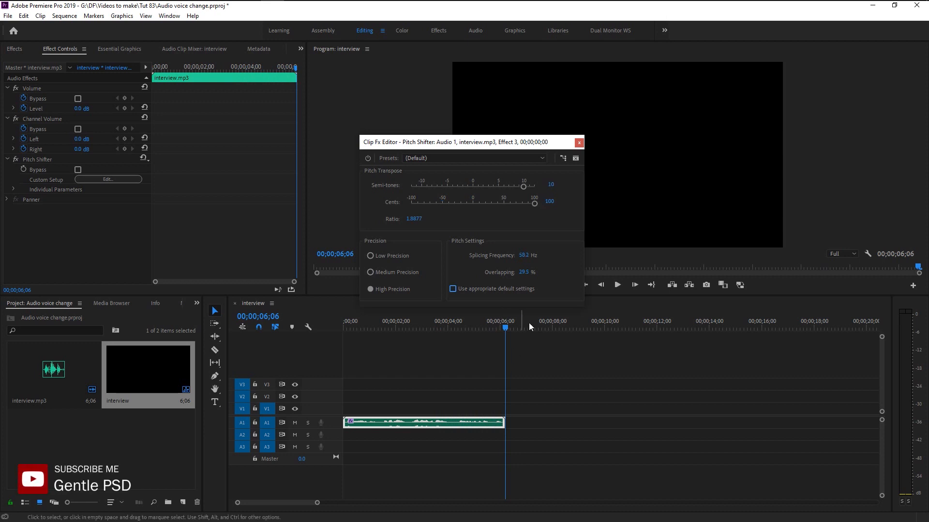
pyautogui.moveTo(523, 306)
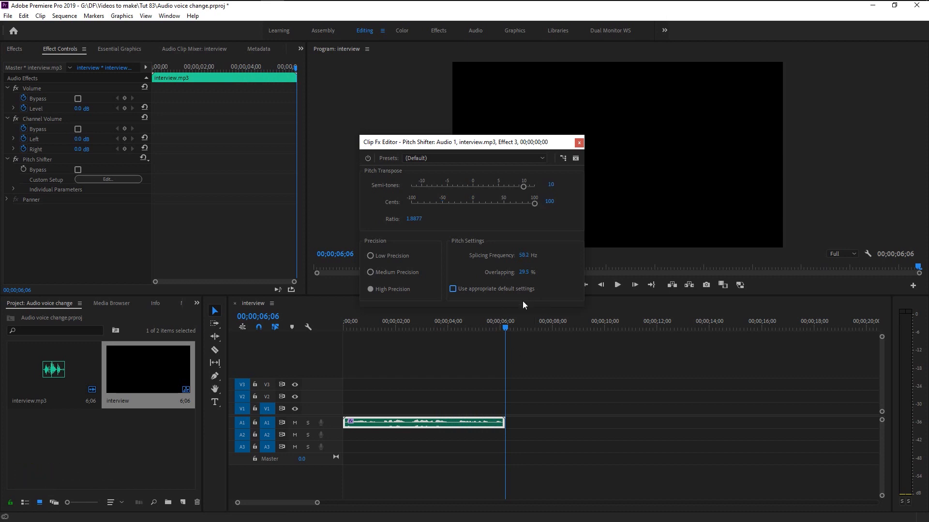
pyautogui.moveTo(550, 303)
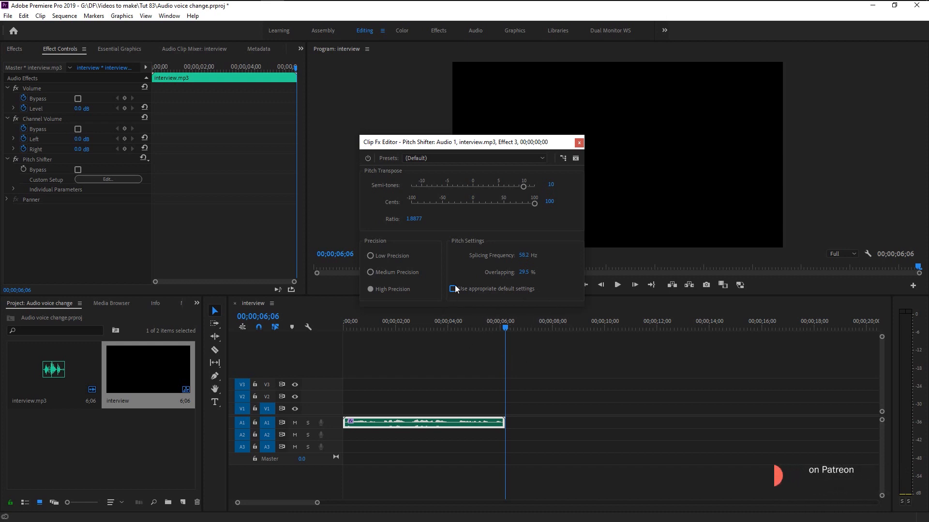
pyautogui.click(453, 289)
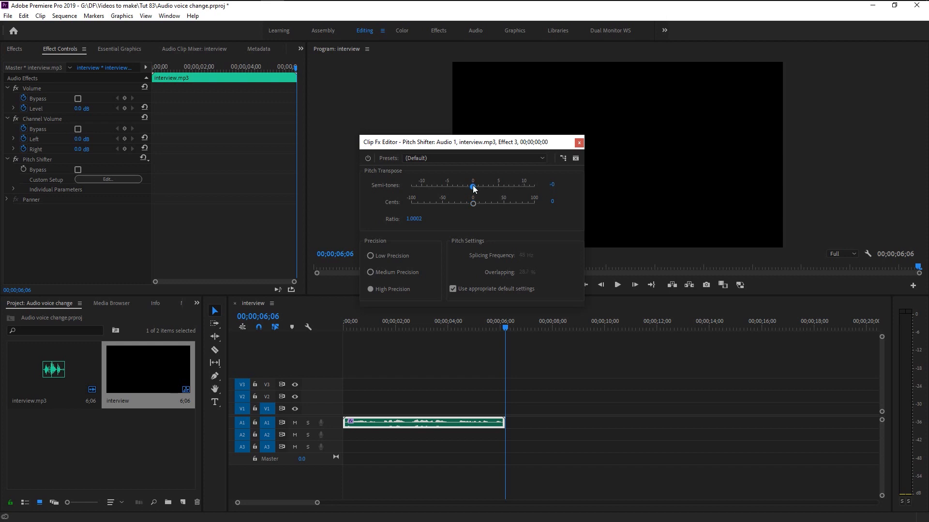
# Reset semitones to zero and audition The Dark Lord pitch preset
pyautogui.click(453, 289)
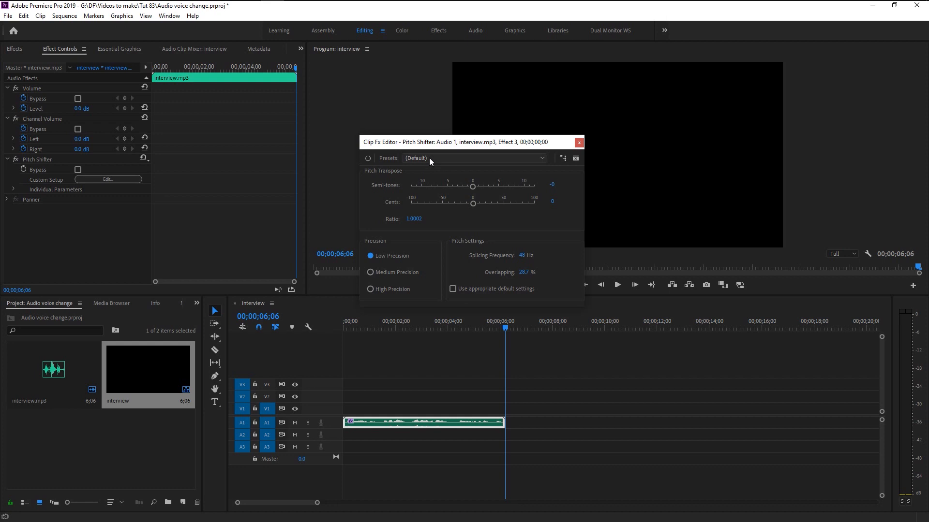
pyautogui.click(473, 158)
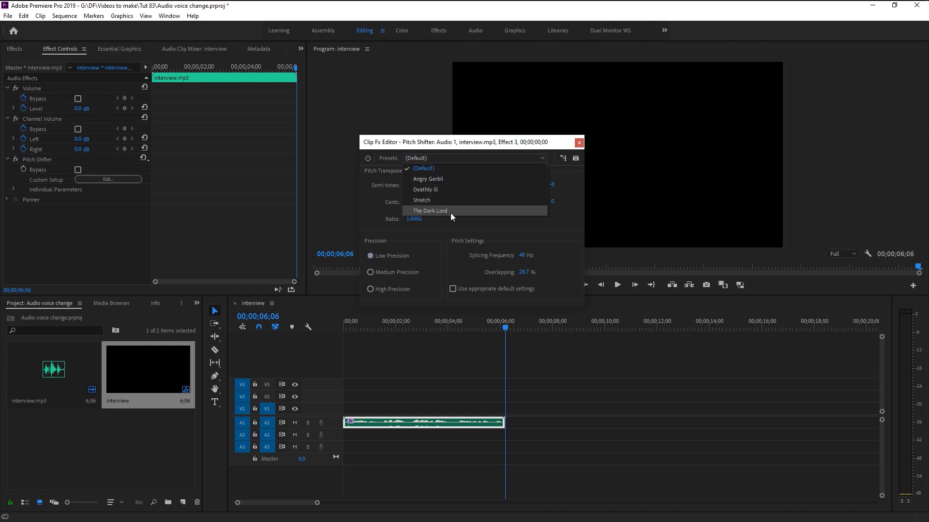
pyautogui.click(430, 211)
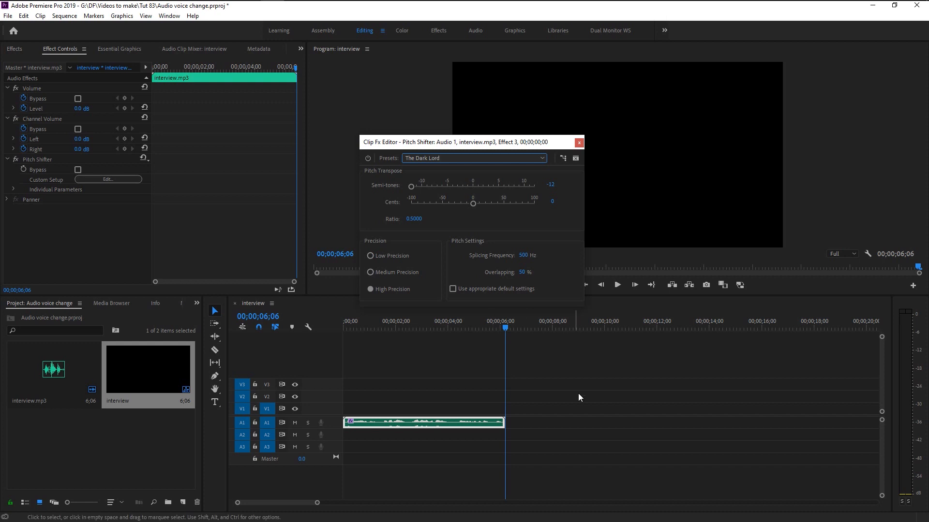
pyautogui.click(616, 285)
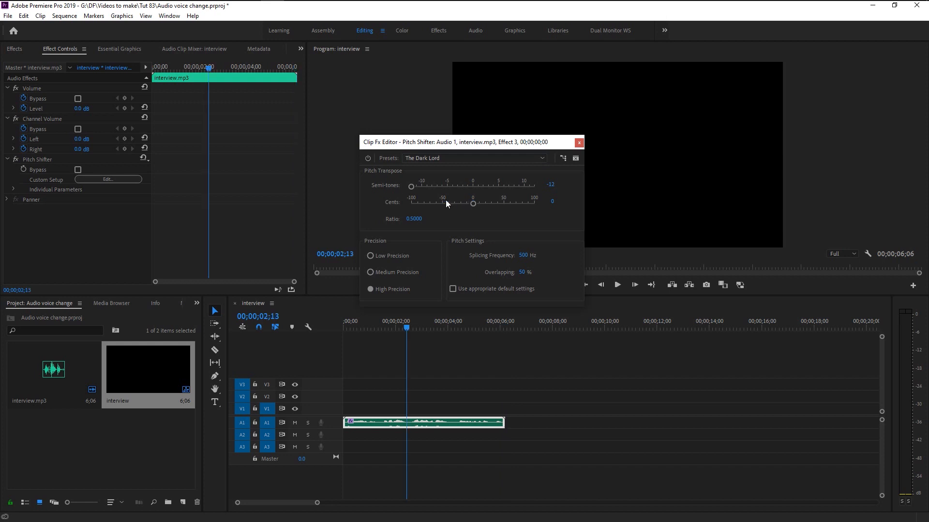
# Audition Stretch and Angry Gerbil, settle on -5 semitones and -49 cents, and close the editor
pyautogui.click(474, 158)
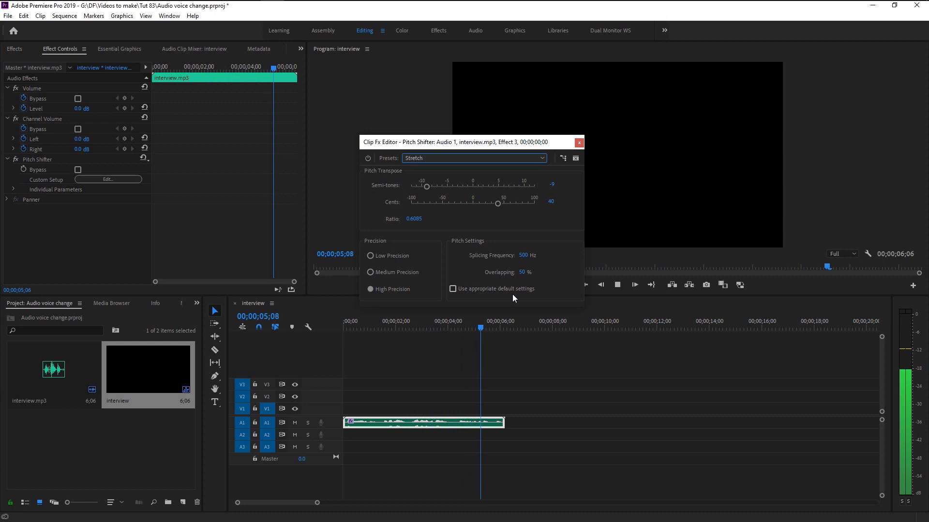
pyautogui.click(473, 158)
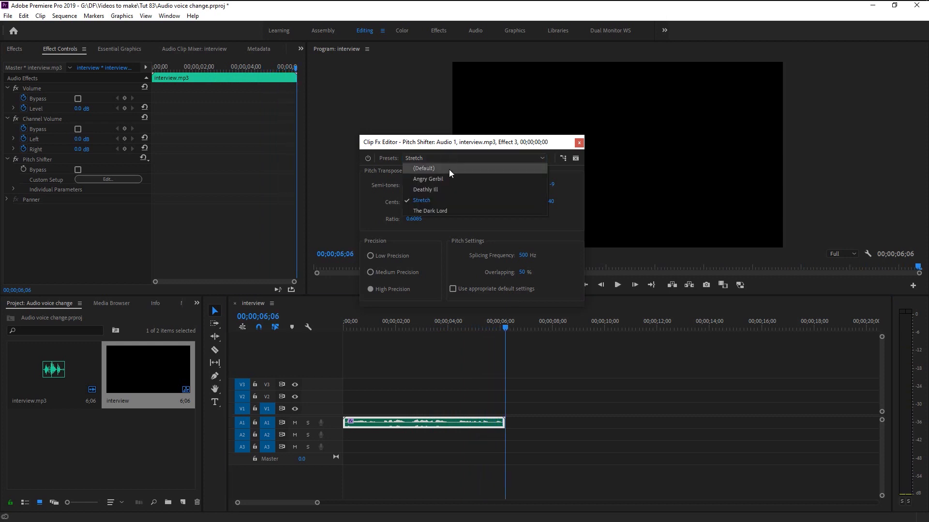
pyautogui.click(428, 179)
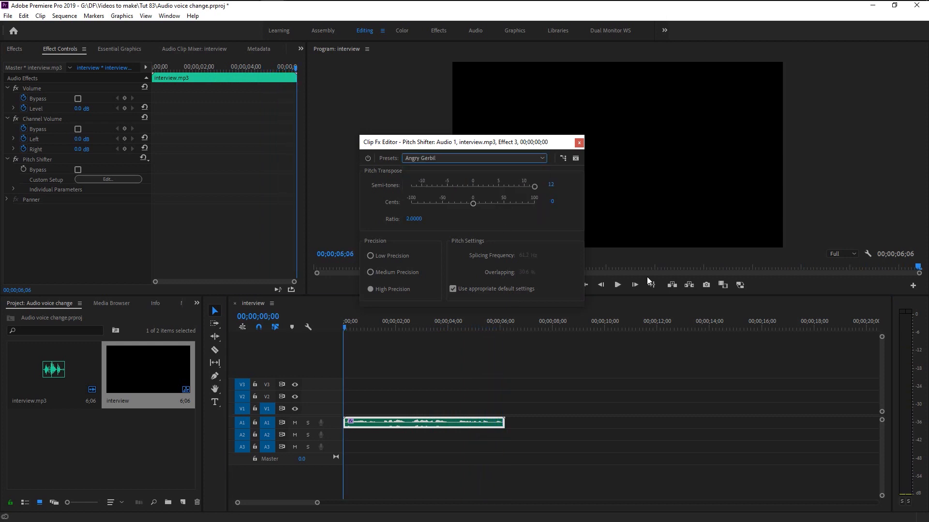
pyautogui.click(616, 285)
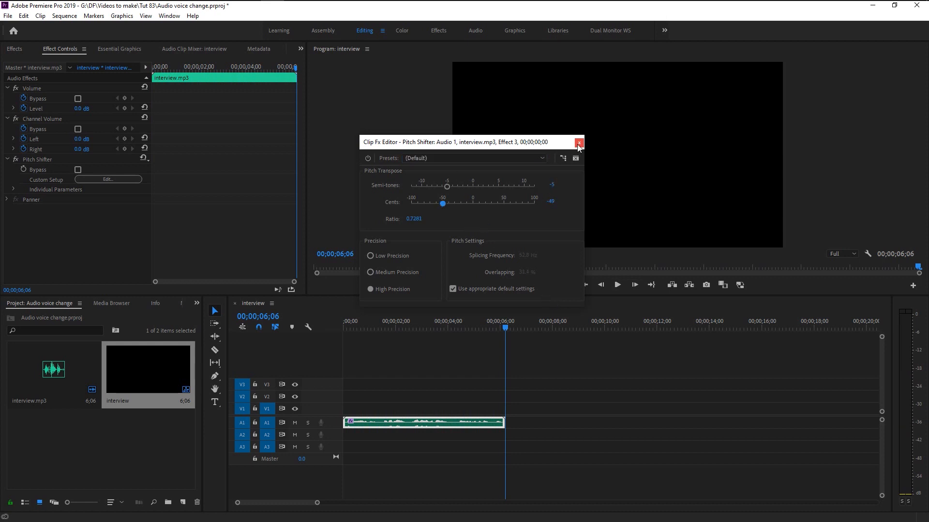
pyautogui.click(578, 145)
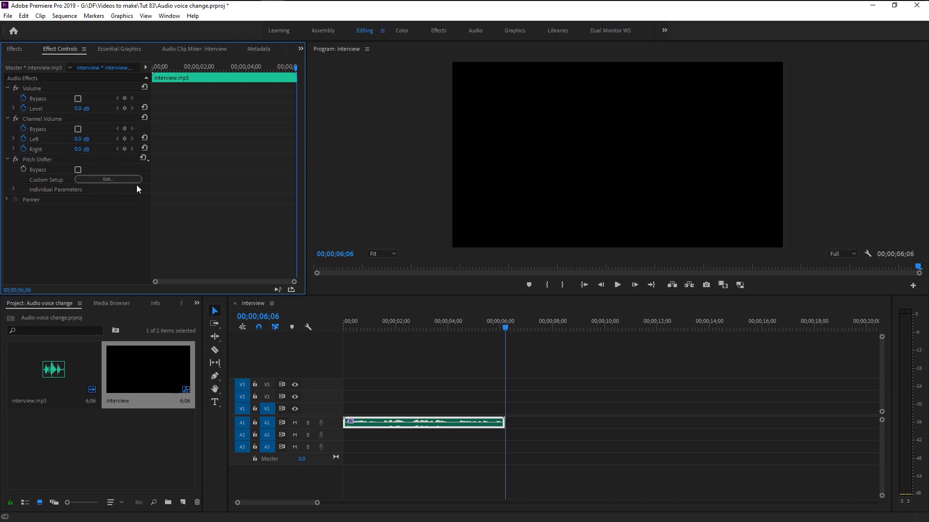
# Search 'distort' and apply the Distortion audio effect to the interview clip below Pitch Shifter
pyautogui.click(14, 49)
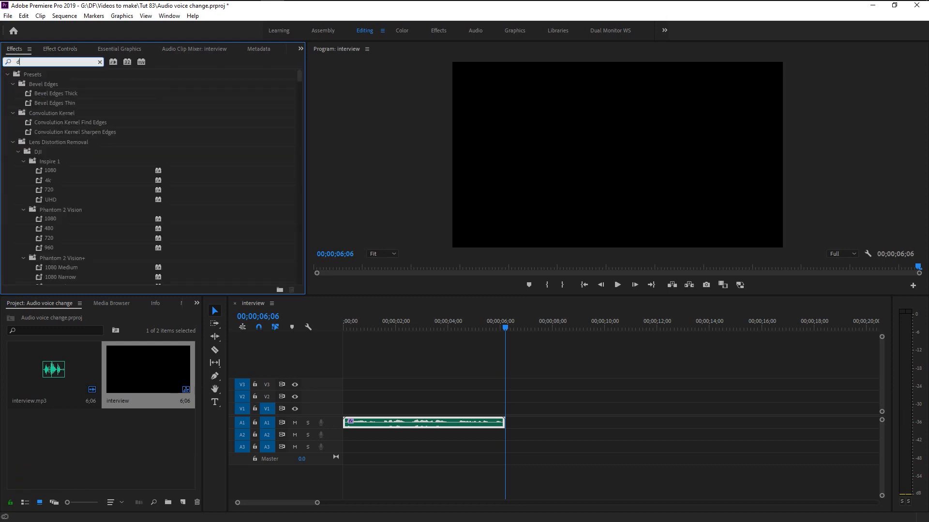
pyautogui.write('distorti')
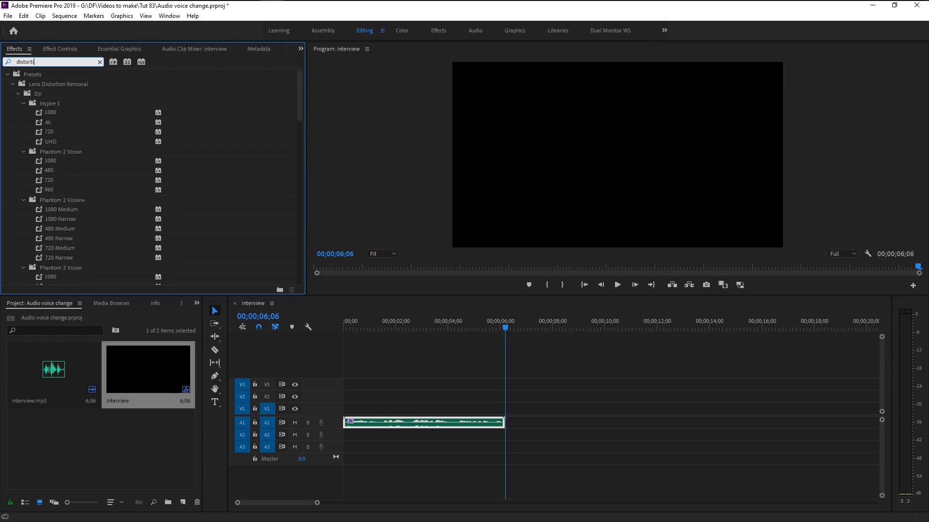
pyautogui.scroll(-3)
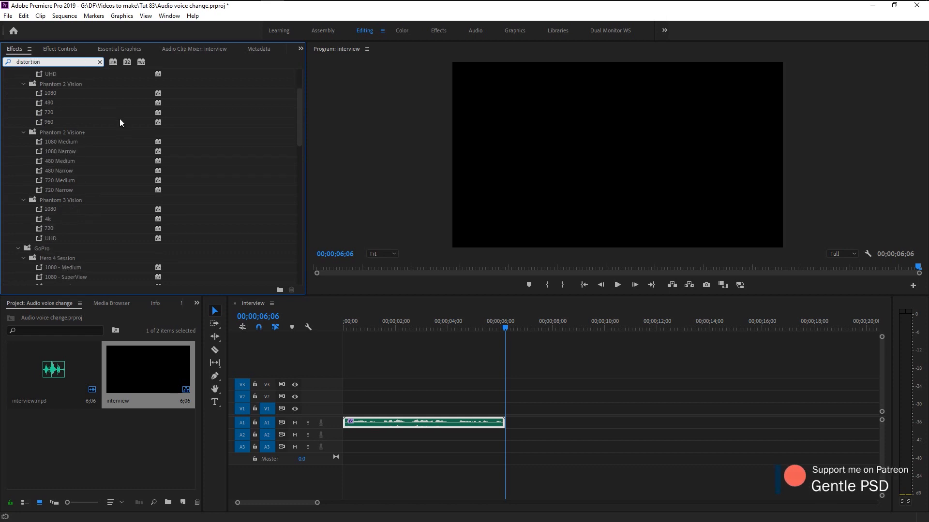
pyautogui.scroll(-3)
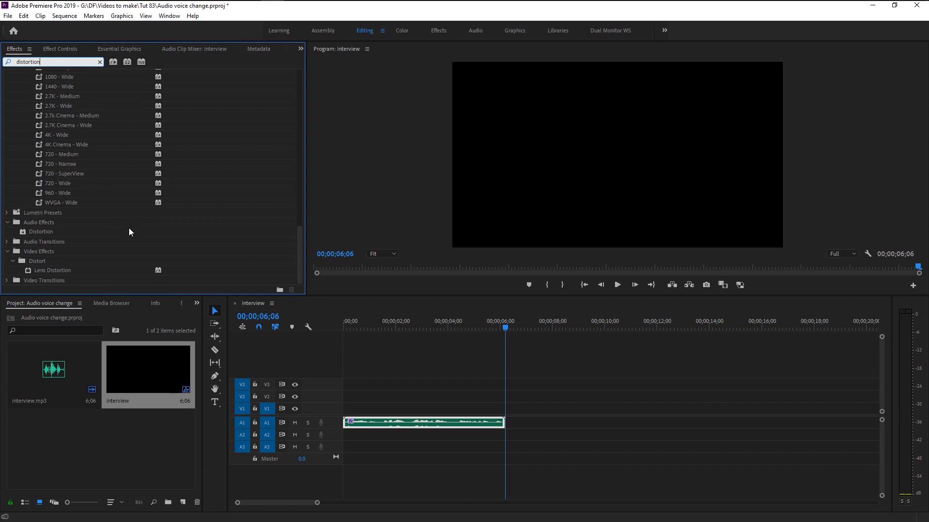
pyautogui.click(40, 231)
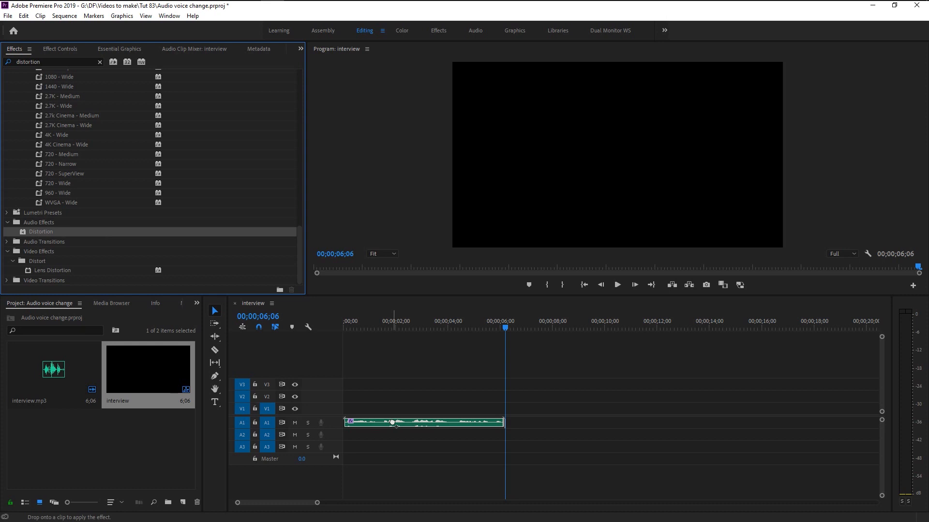
pyautogui.click(342, 333)
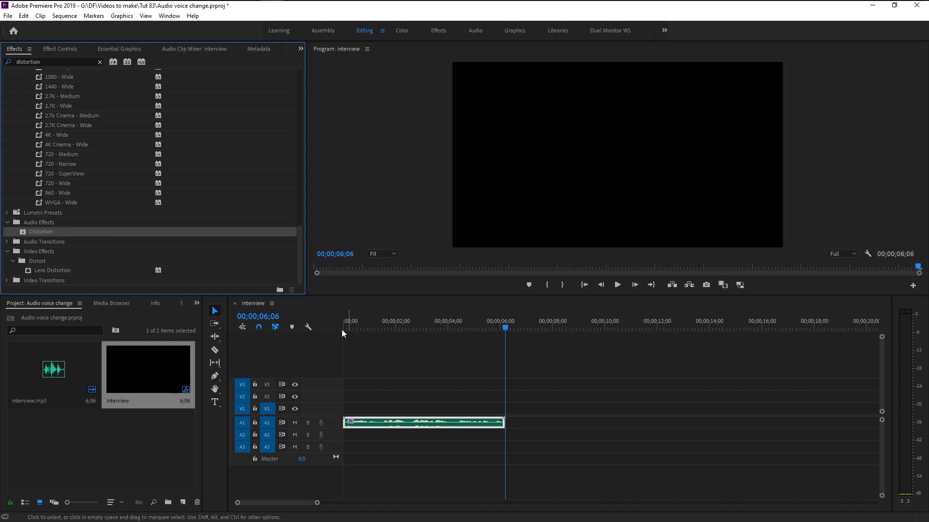
pyautogui.click(59, 48)
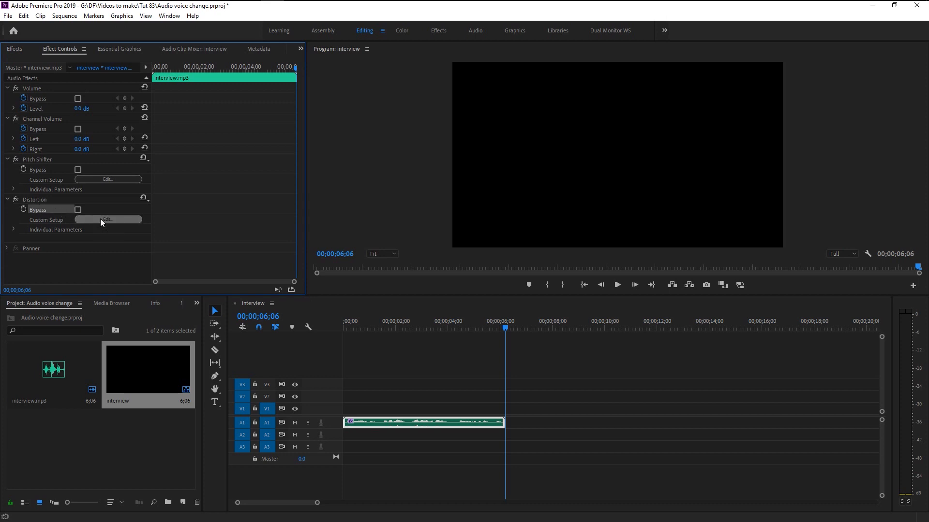
# Open the Distortion custom setup editor showing the GreenRoom-Angus preset curves
pyautogui.click(108, 219)
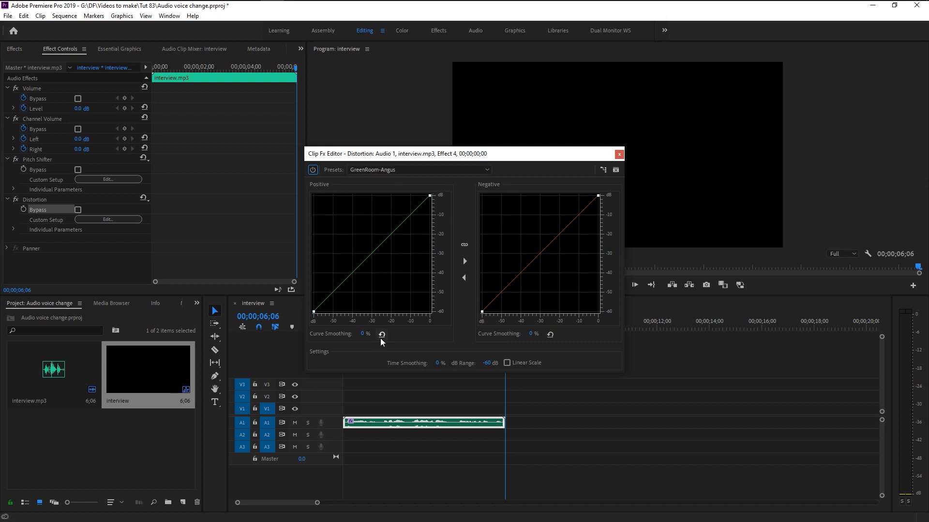
pyautogui.moveTo(390, 275)
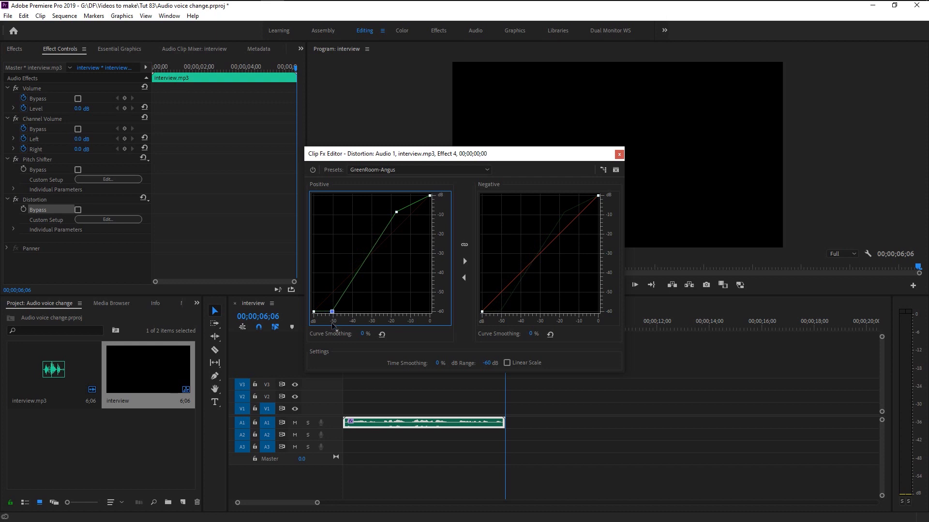
pyautogui.moveTo(347, 350)
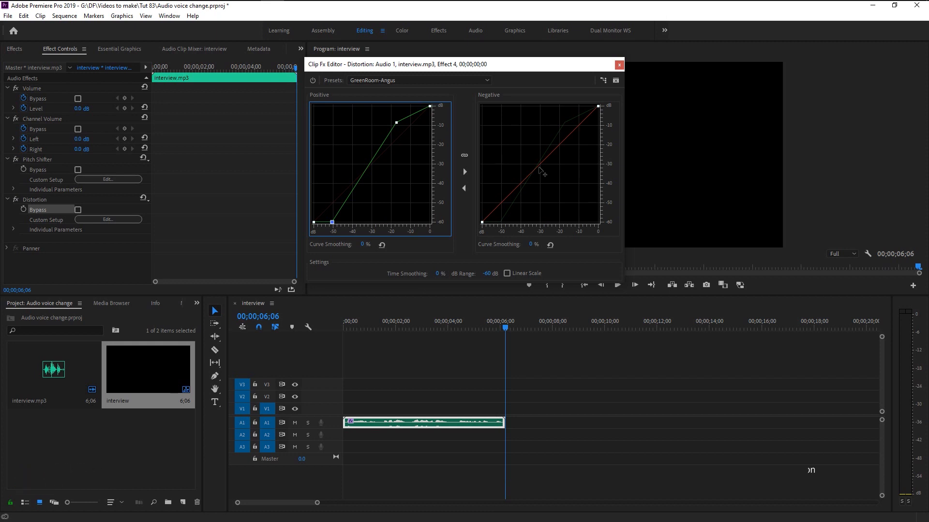
# Add a bend point near -30 dB on the negative curve and close the editor
pyautogui.click(540, 168)
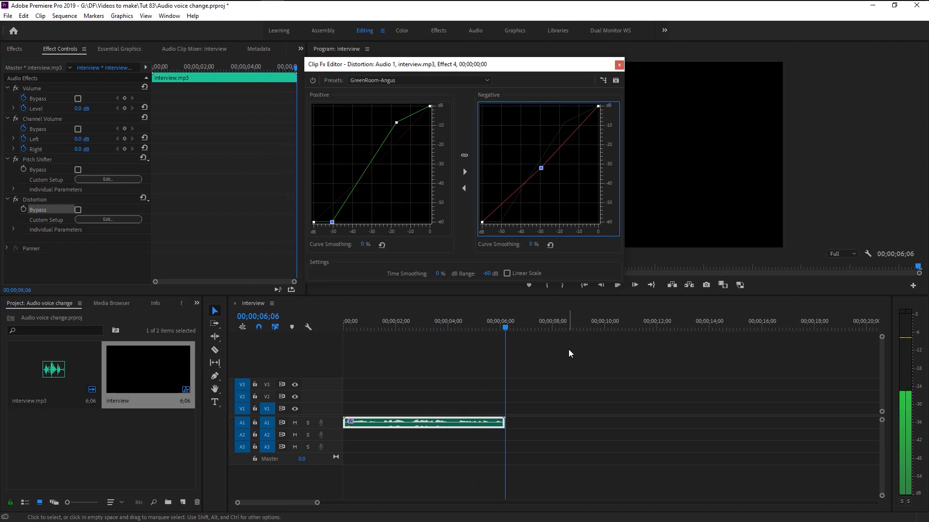
pyautogui.moveTo(515, 286)
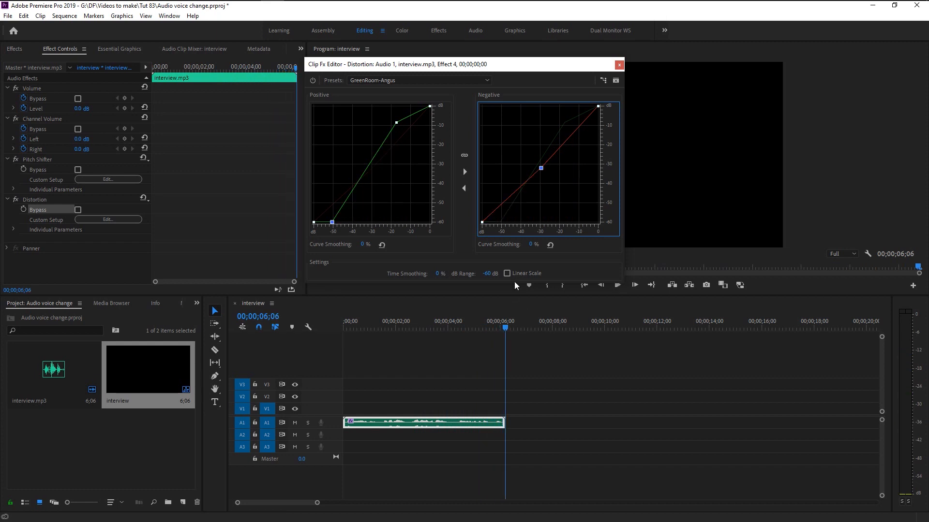
pyautogui.click(618, 65)
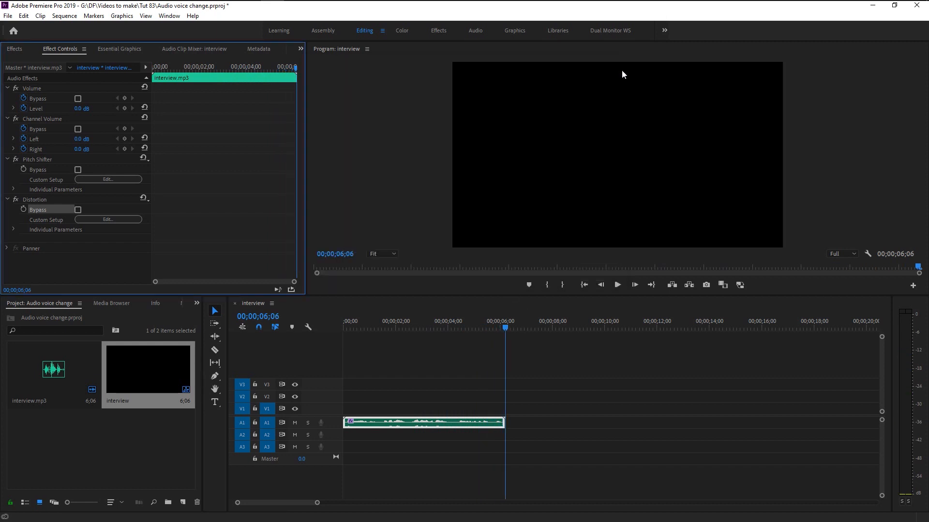